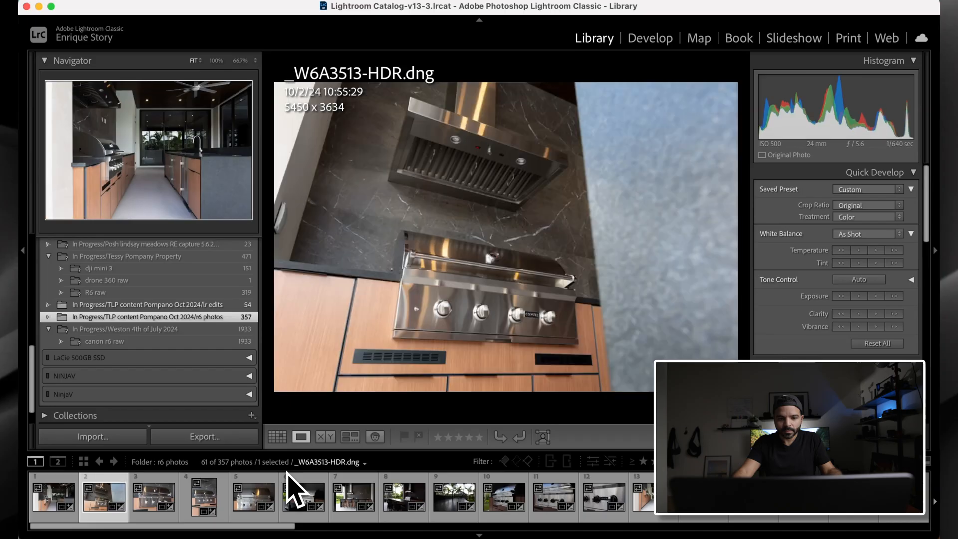
Step: Preview two more outdoor grill photos from the r6 photos filmstrip
click(154, 496)
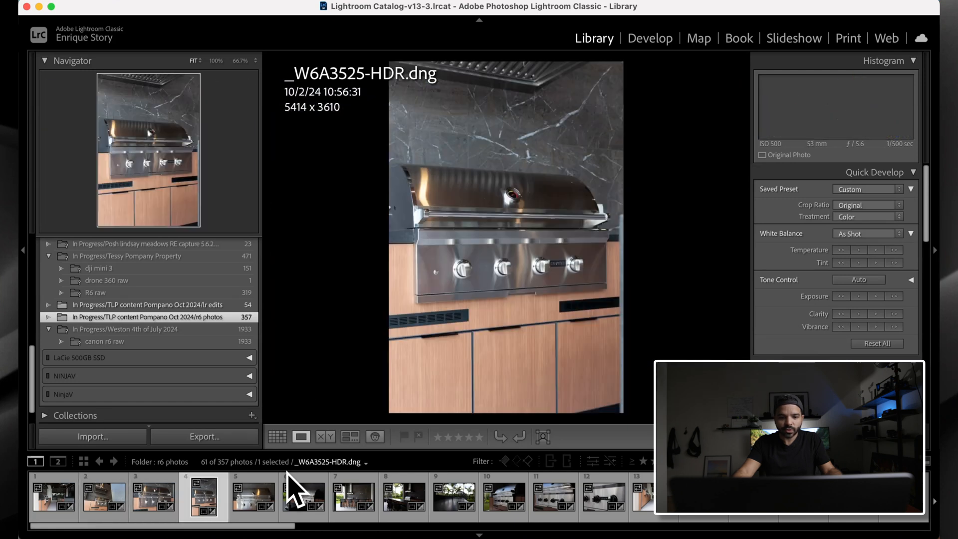
click(253, 497)
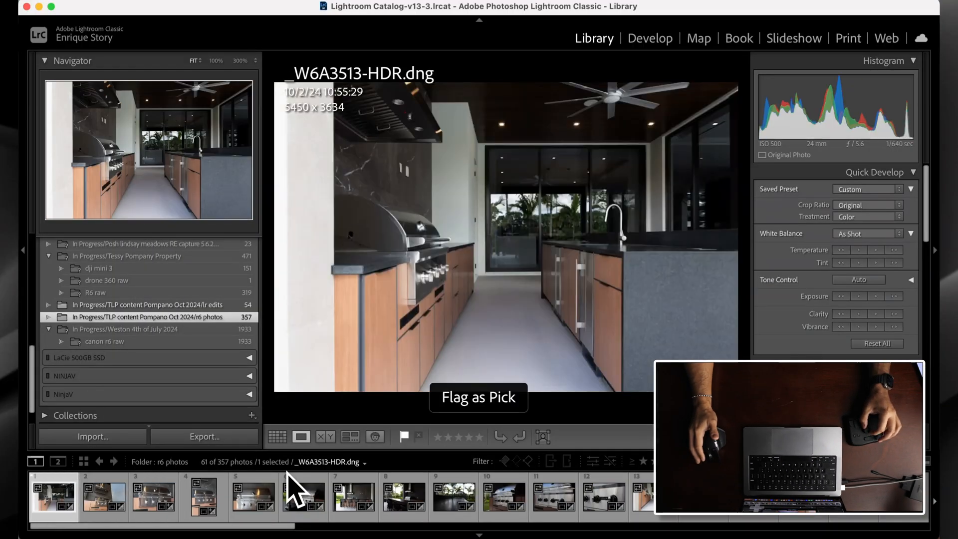
Step: Flag _W6A3513-HDR.dng as a pick and open it in Develop
click(650, 38)
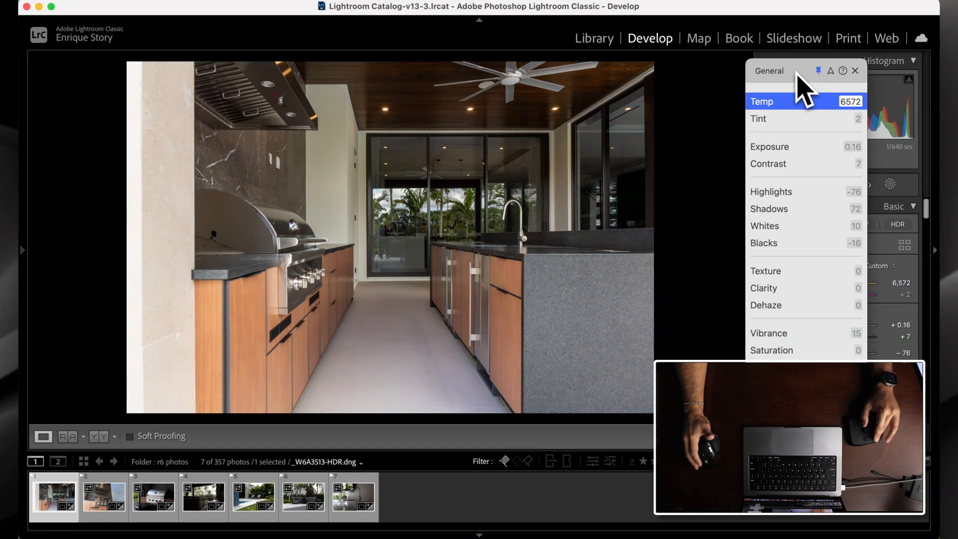
Step: Set Exposure -0.02, Shadows 100, Whites 51 and Blacks -54 on the kitchen photo
click(770, 147)
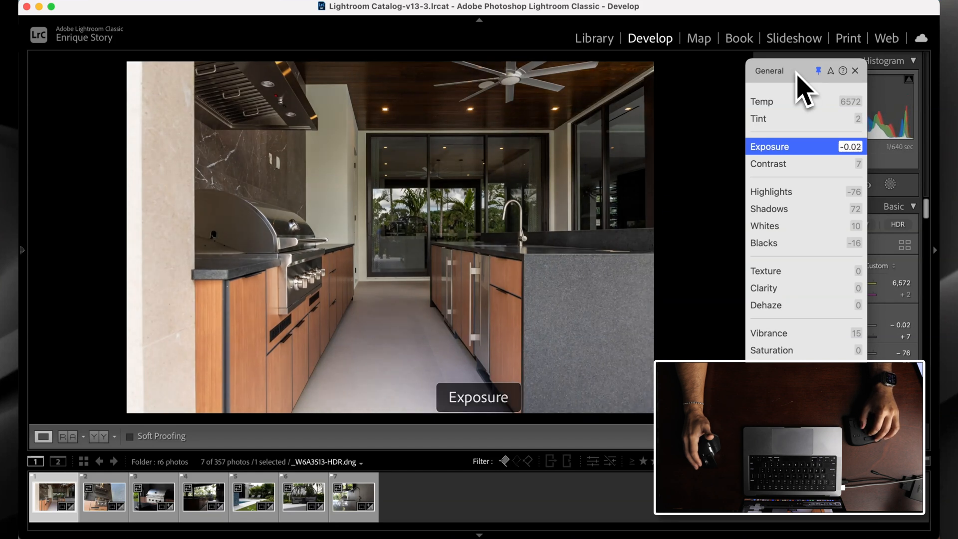
click(771, 191)
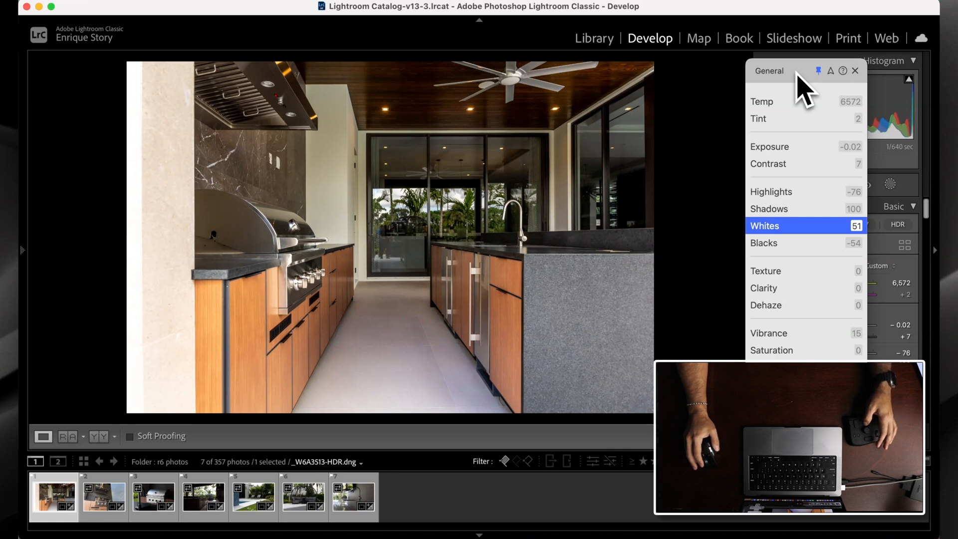
click(856, 70)
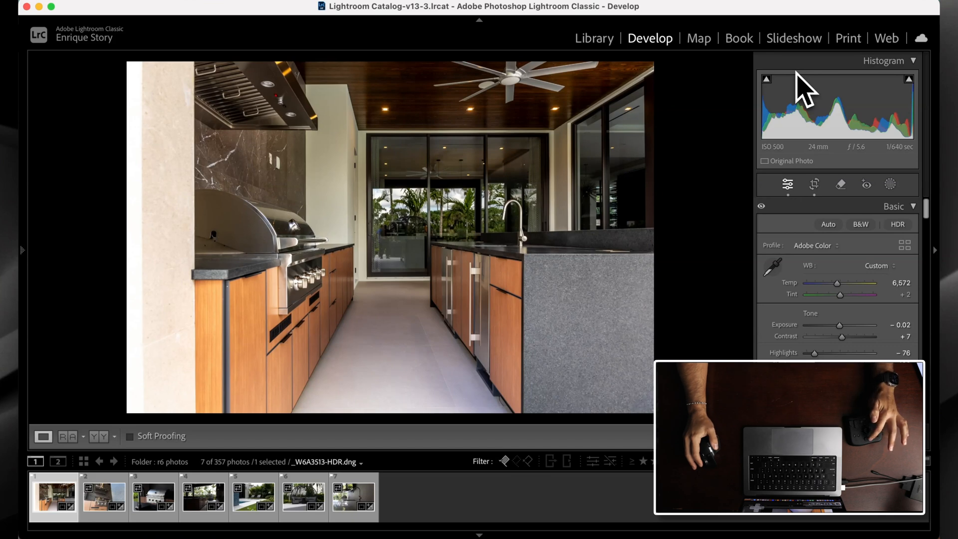
Step: Drag a Linear Gradient mask down from the top over the kitchen ceiling
click(890, 184)
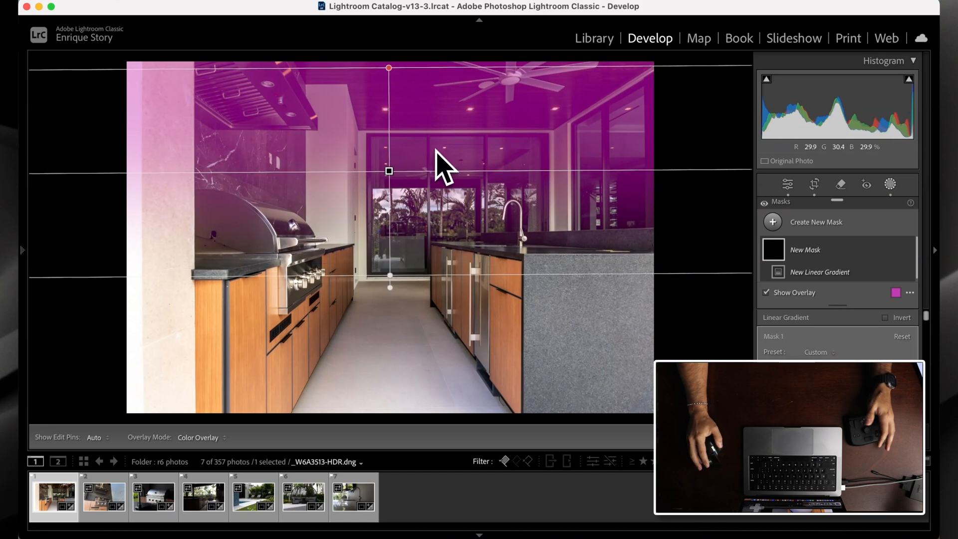
mouse_move(471, 180)
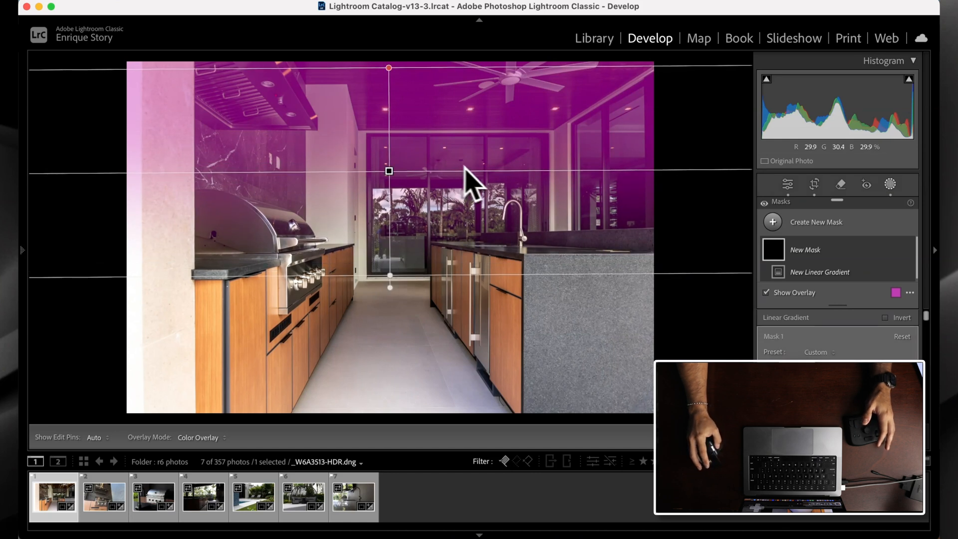
mouse_move(421, 235)
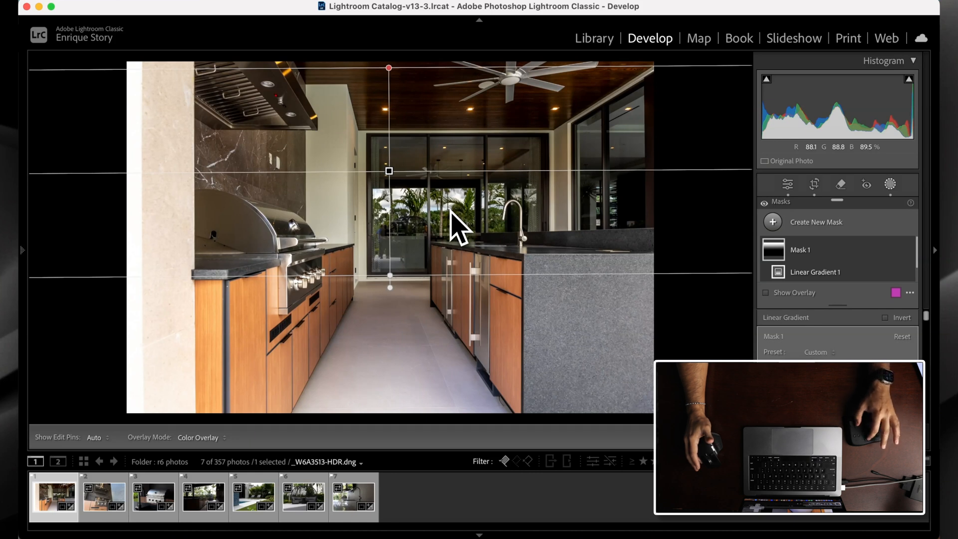
click(815, 185)
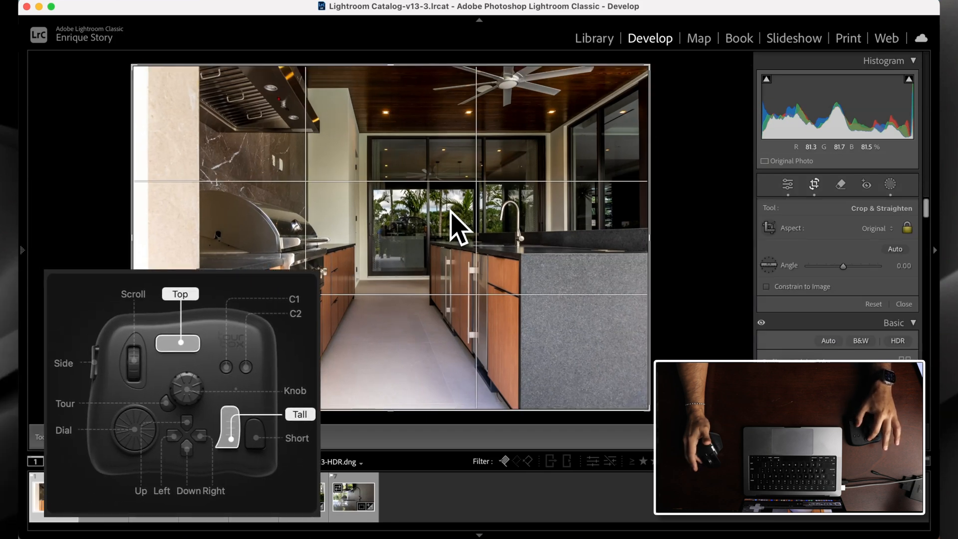
Step: Open the Crop & Straighten tool on the kitchen photo
click(891, 184)
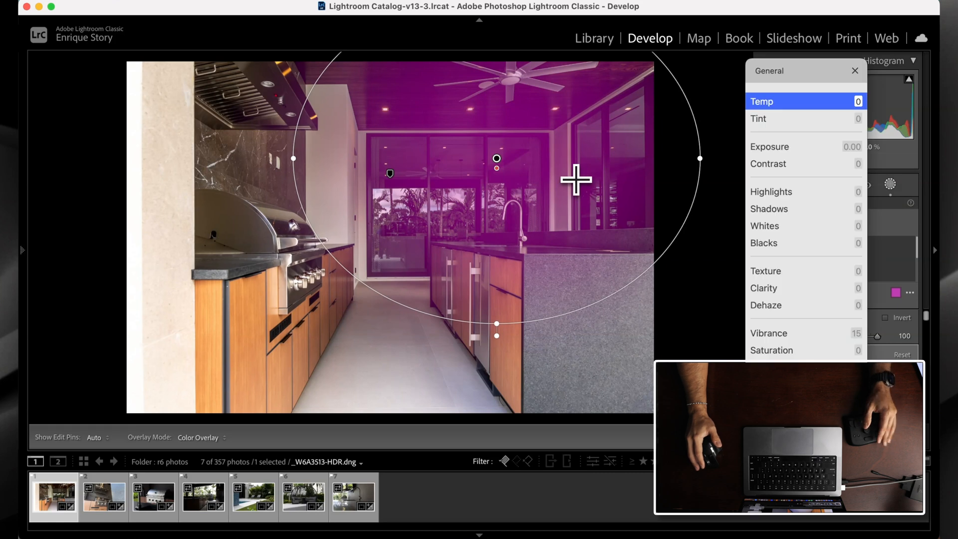
Step: Give Radial Gradient 1 over the back windows an exposure of 0.76
click(770, 146)
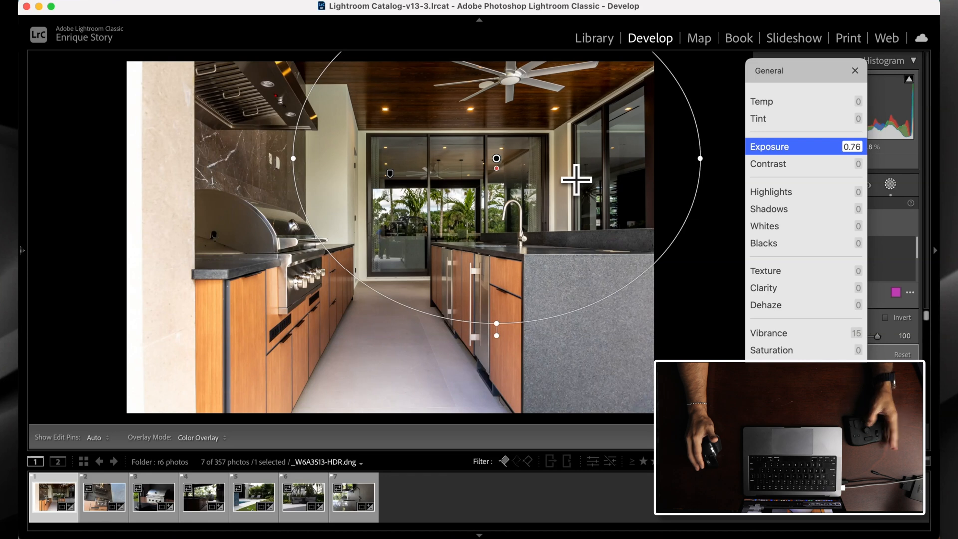
click(855, 70)
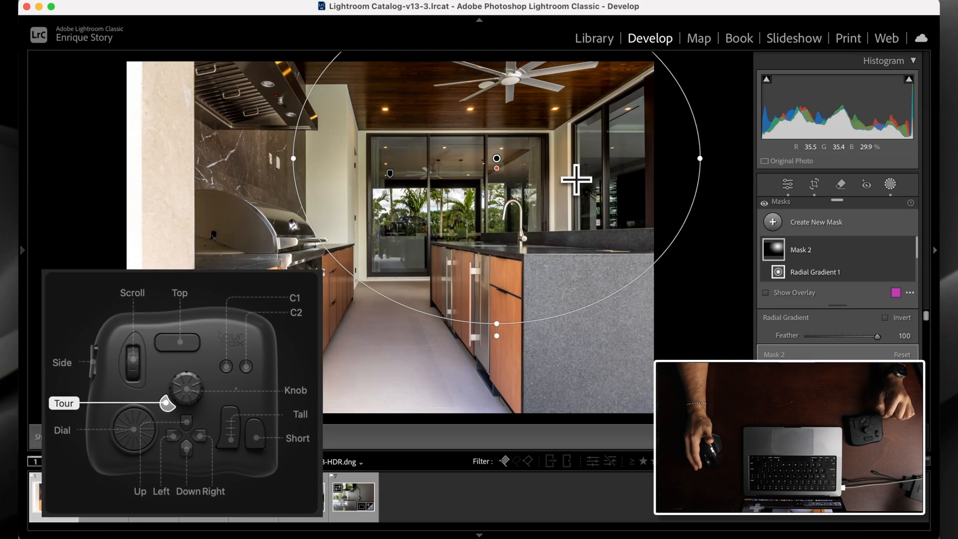
Step: Switch to Library and back to Develop to show the Basic panel
click(593, 38)
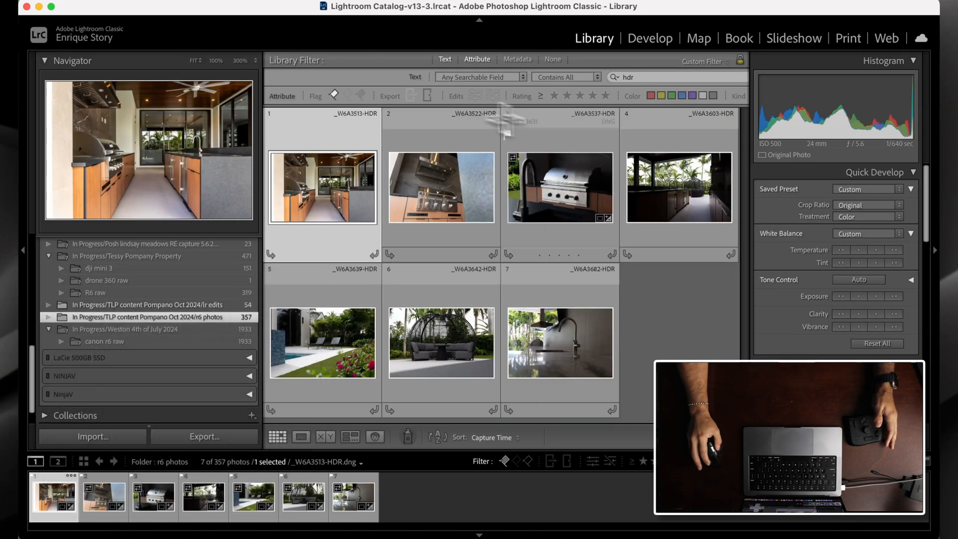
click(650, 38)
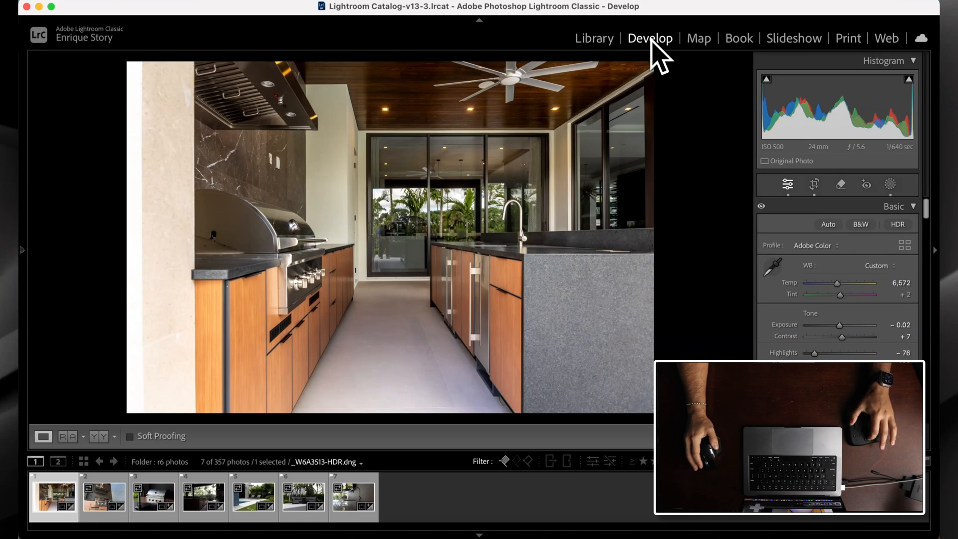
click(815, 185)
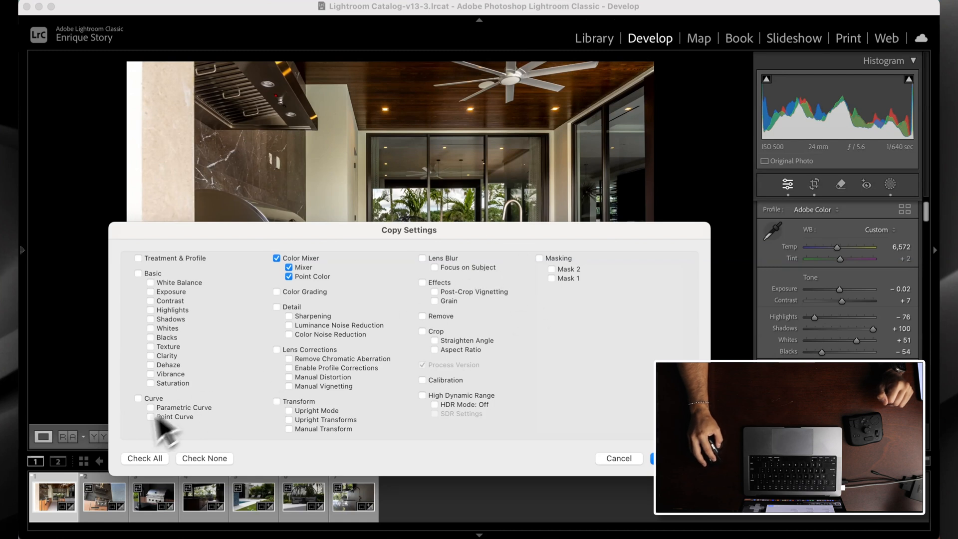
Step: Check All develop settings, including both masks, and copy them
click(145, 458)
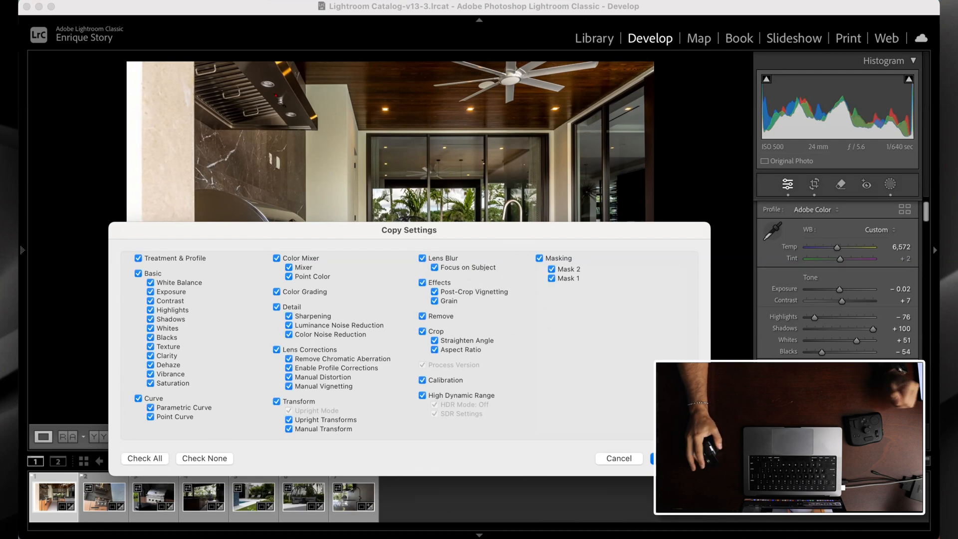
click(660, 458)
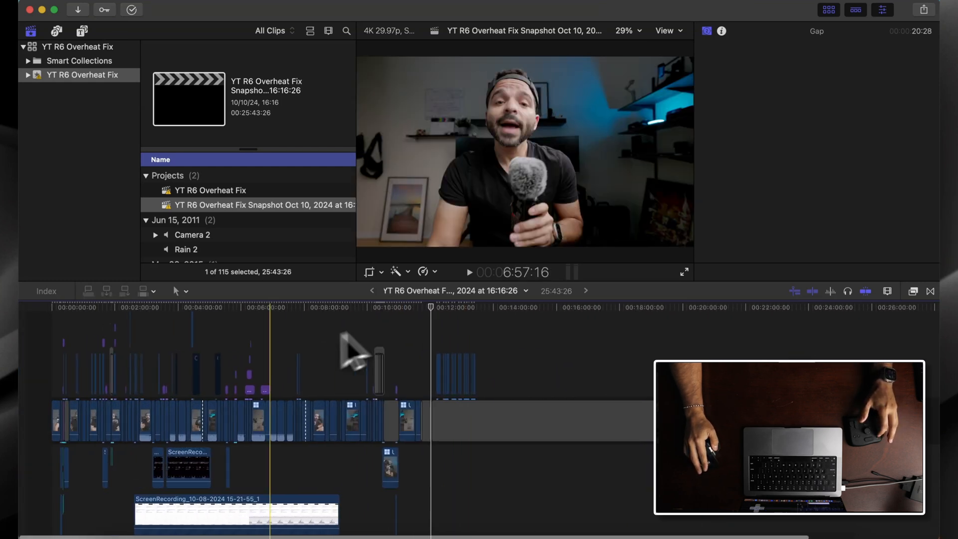
Step: Load the YT R6 Overheat Fix snapshot project into the timeline
click(110, 318)
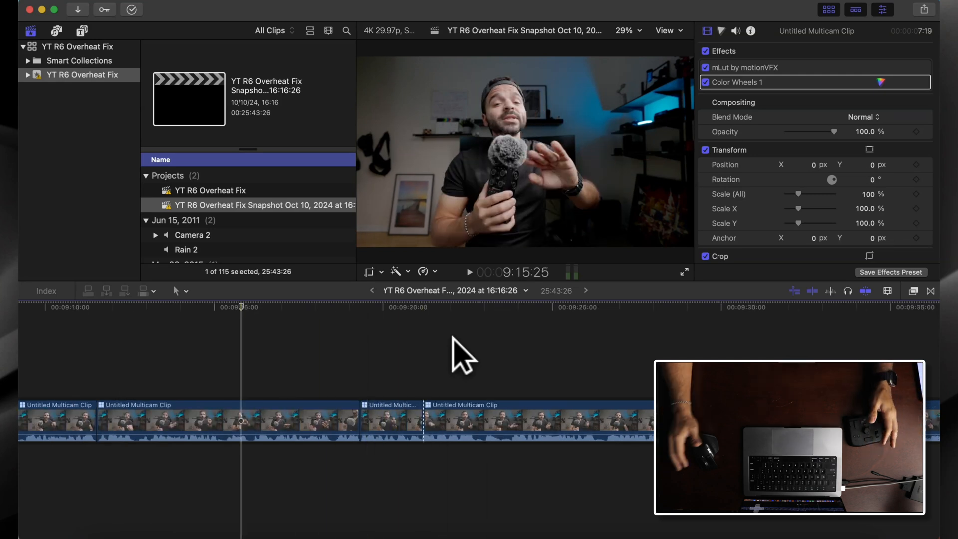
Step: Select the second Untitled Multicam Clip piece near 9:20 in the timeline
click(147, 422)
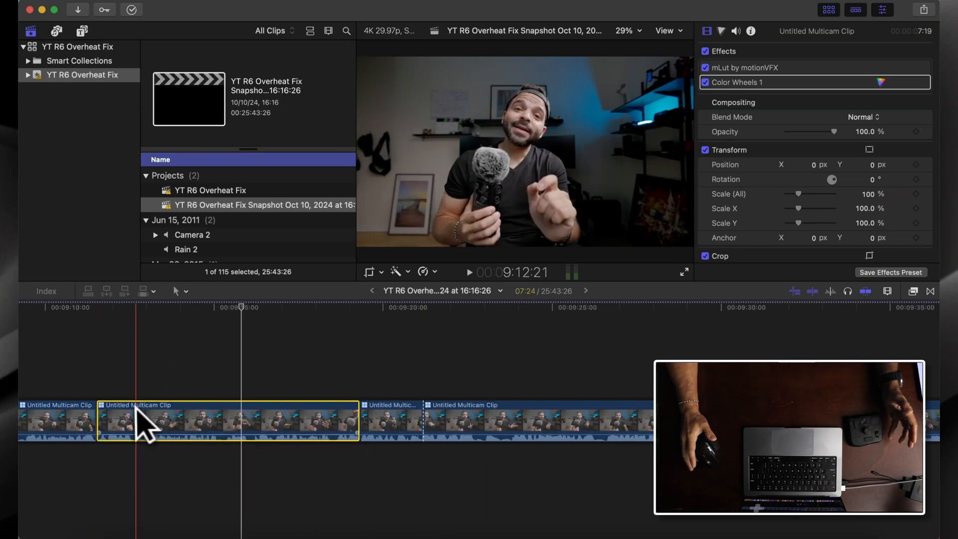